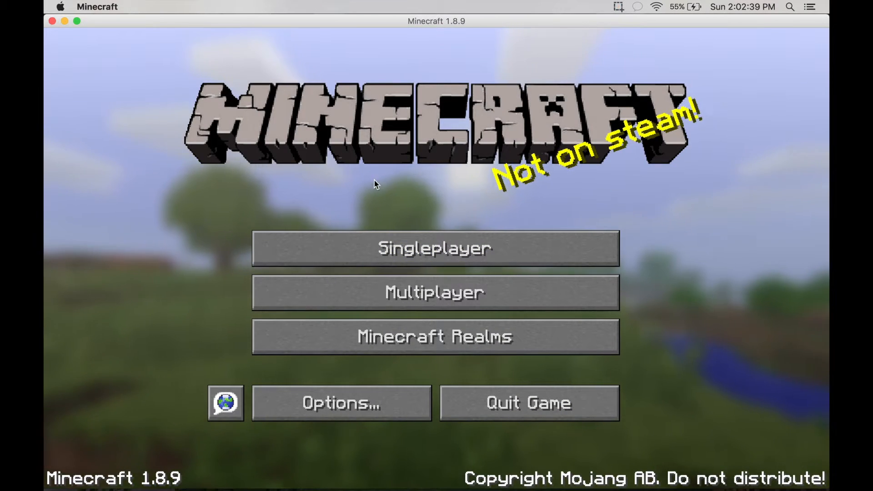
mouse_move(404, 200)
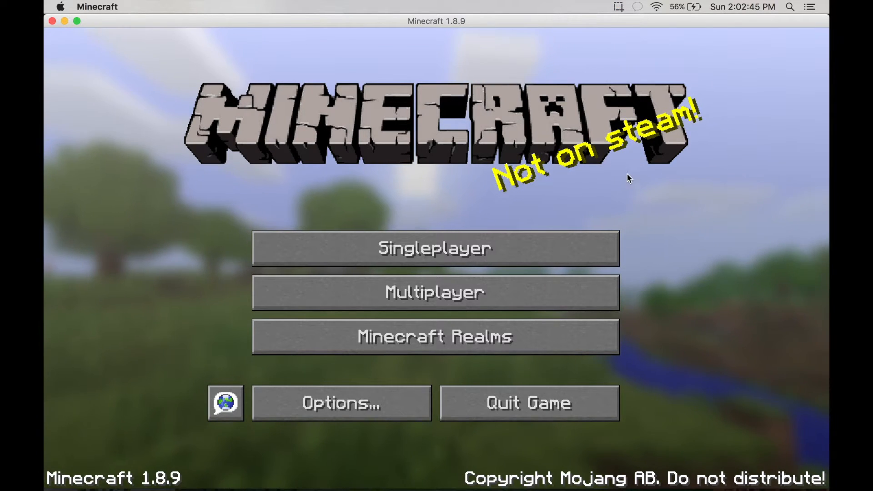
mouse_move(412, 202)
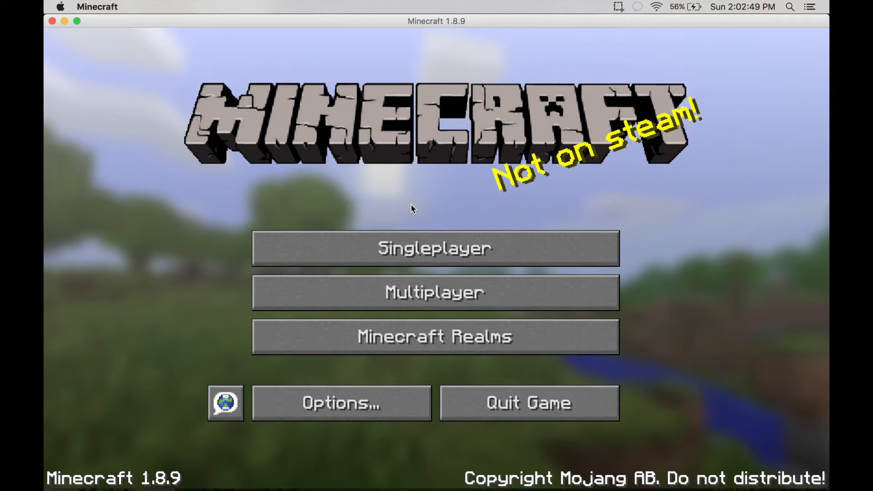
mouse_move(284, 251)
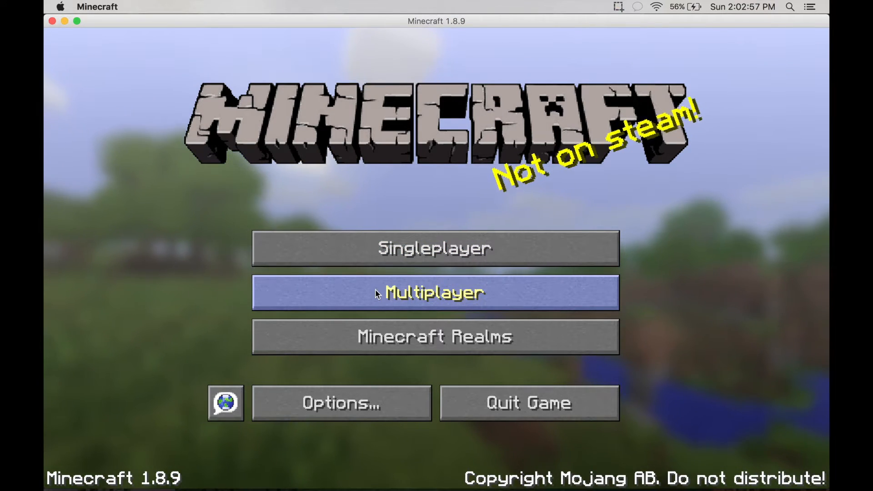
mouse_move(435, 248)
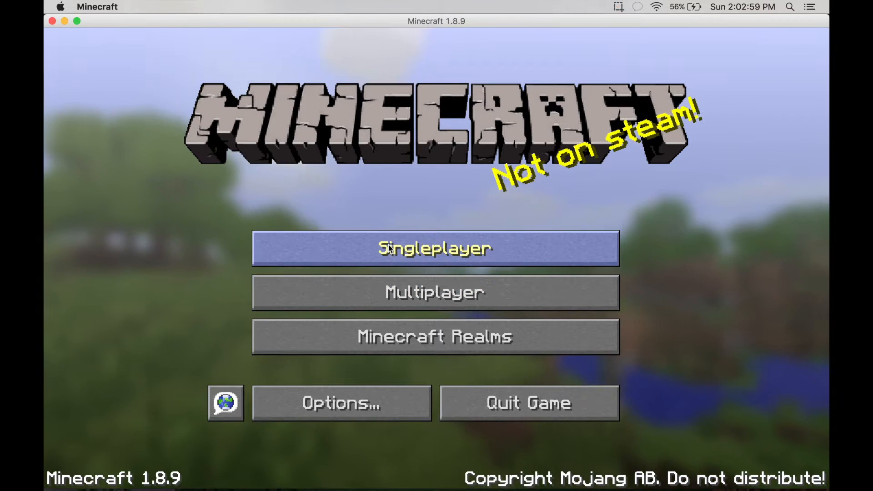
- Create a single-player world named 'Super Flat' in Creative mode with the Superflat world type
left_click(434, 247)
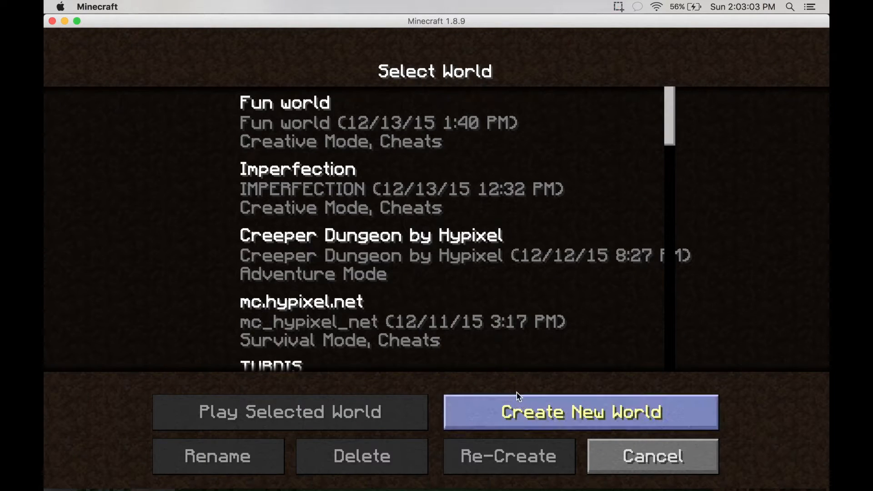
left_click(580, 411)
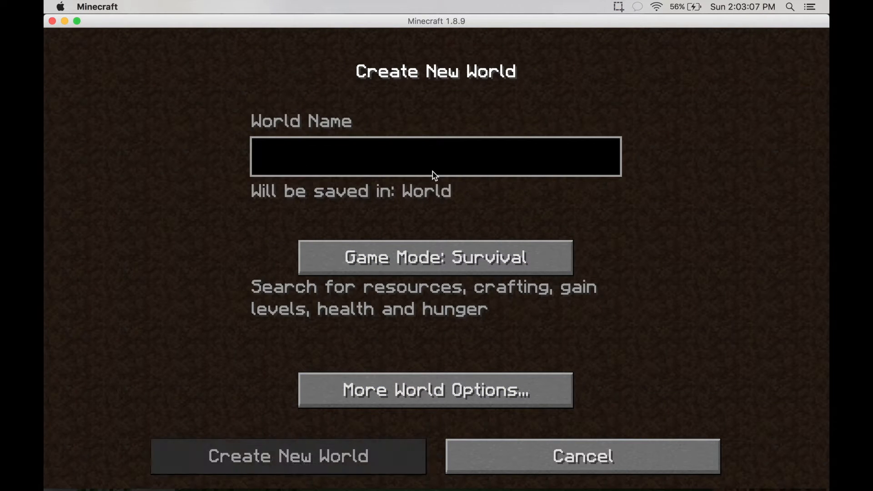
type("Super Flat")
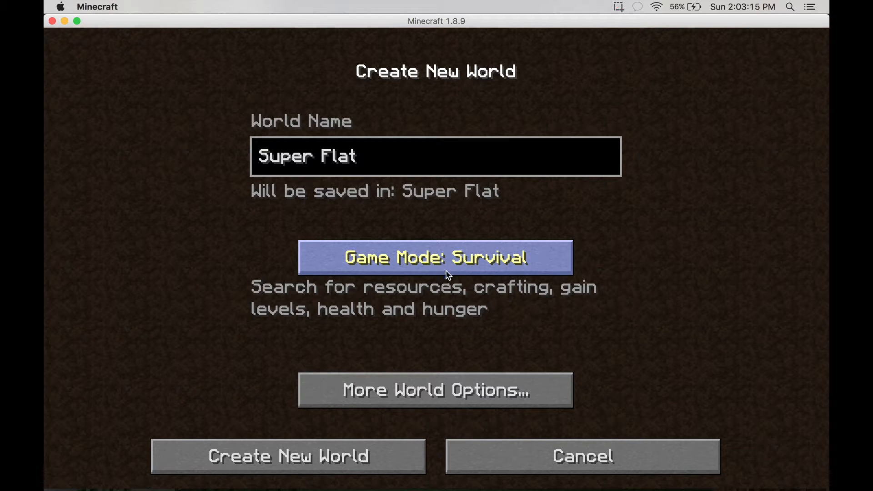
left_click(436, 257)
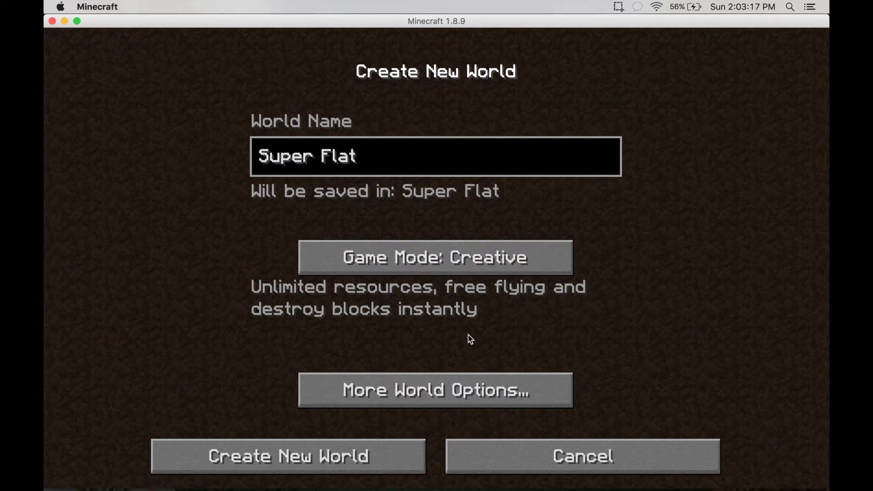
left_click(435, 389)
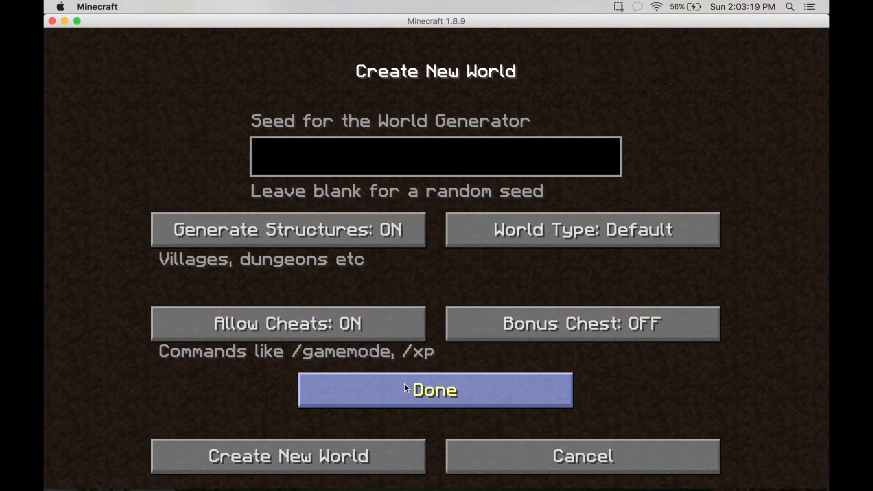
left_click(581, 230)
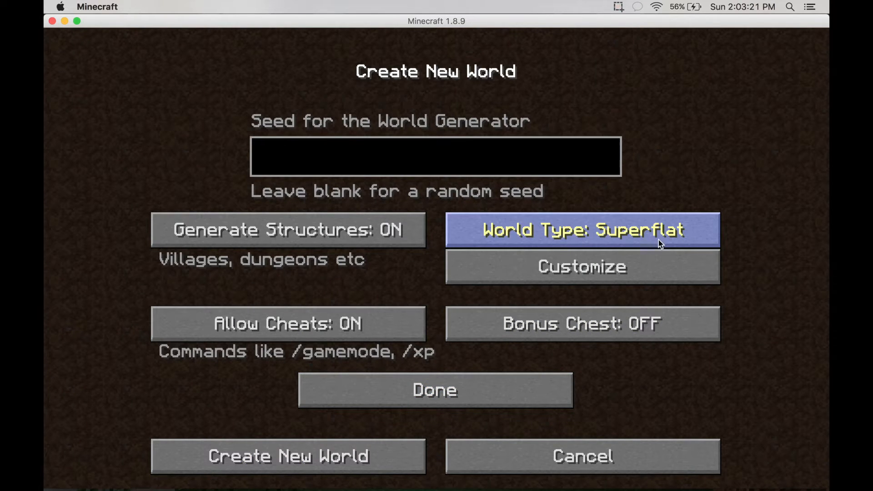
mouse_move(581, 266)
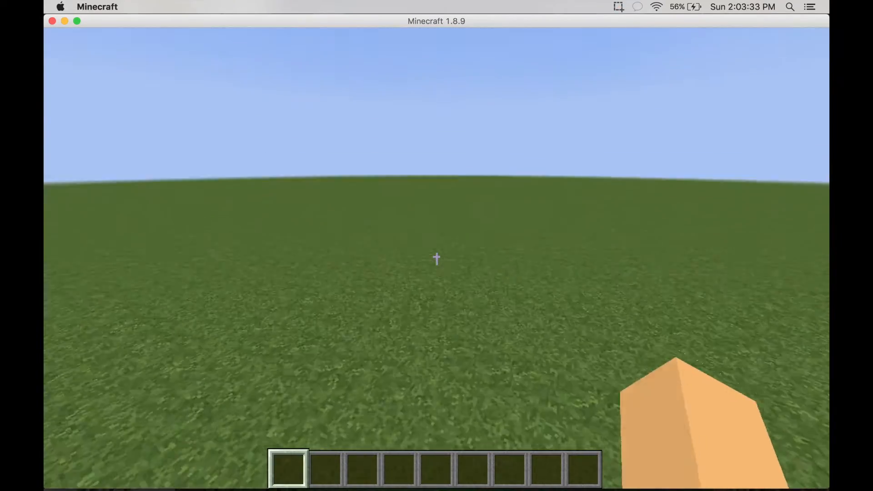
- Save the world, return to the title screen and quit Minecraft
key("Escape")
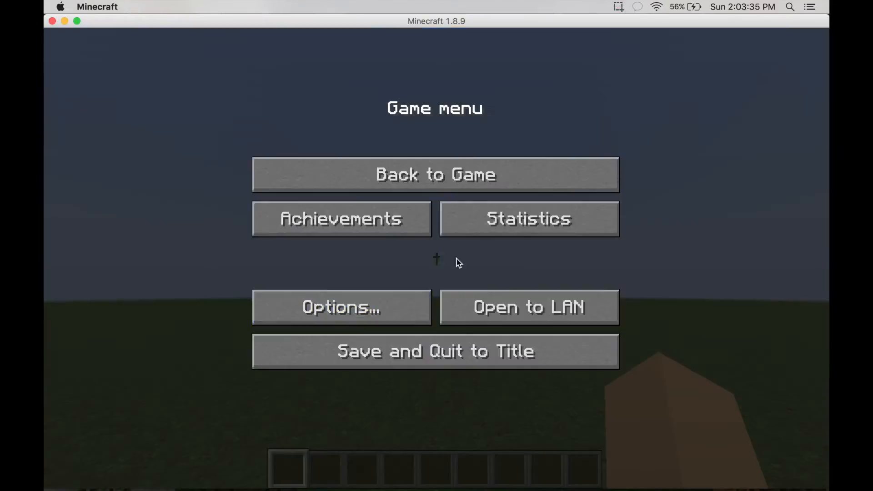
left_click(434, 351)
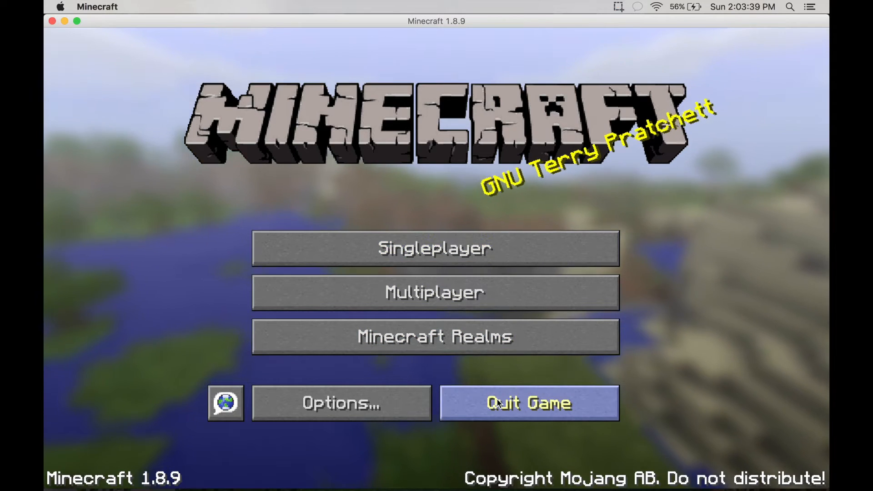
left_click(528, 403)
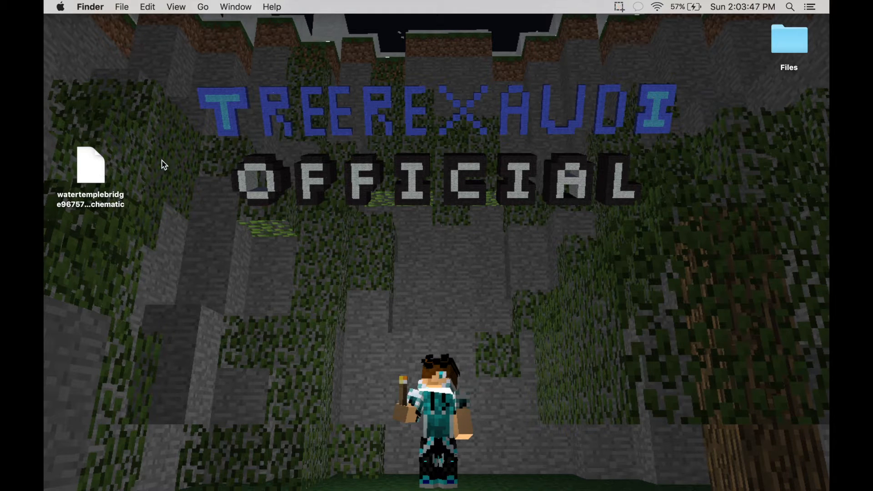
- Move the schematic file to the desktop centre and launch MCEdit from the Dock
left_click_drag(90, 166, 440, 244)
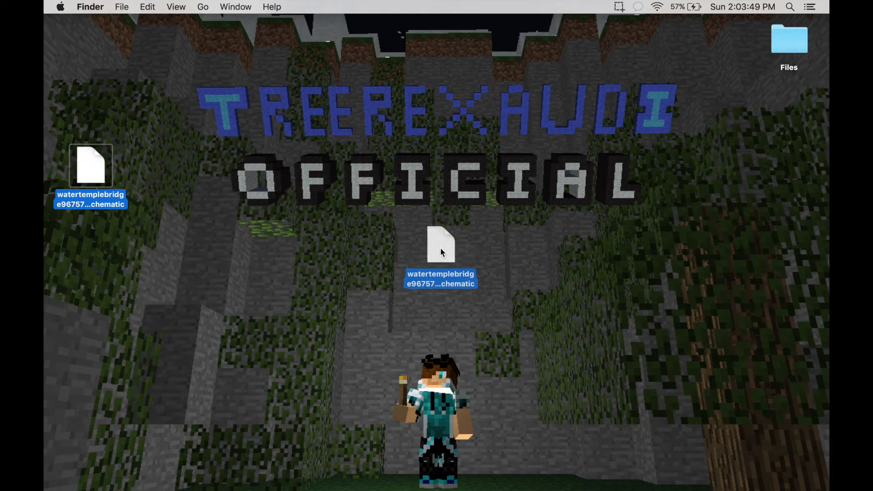
left_click(339, 486)
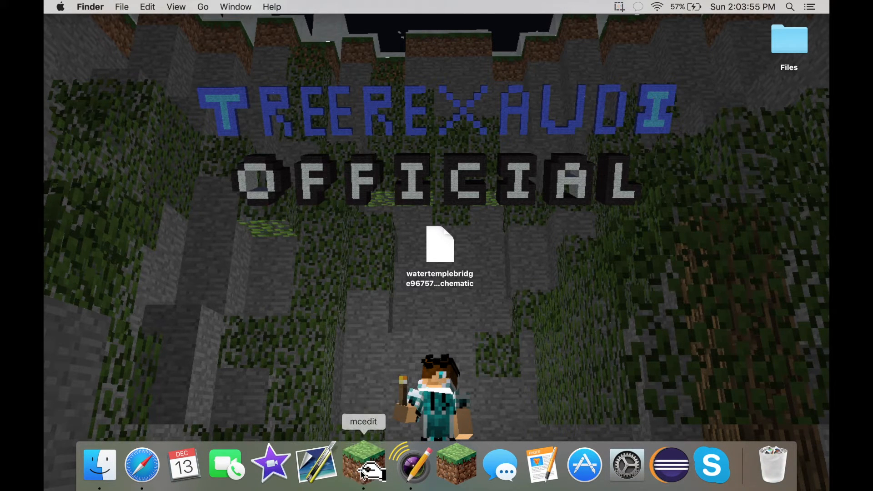
left_click(363, 463)
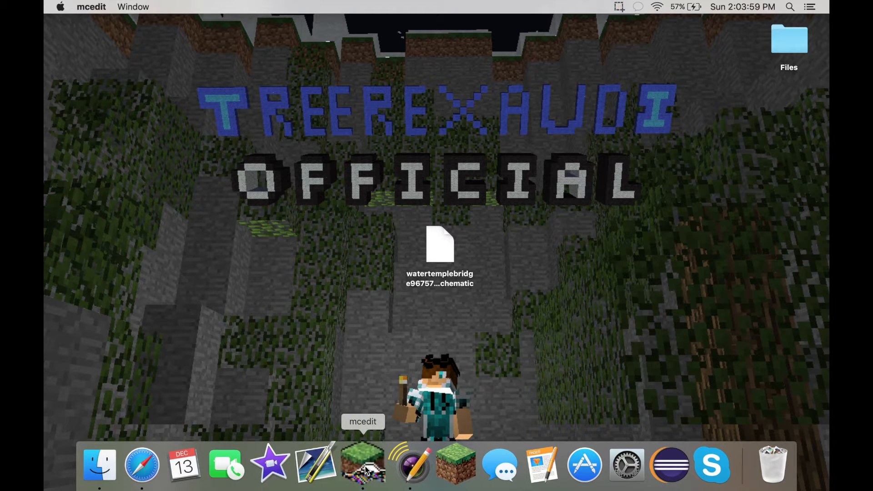
left_click(363, 463)
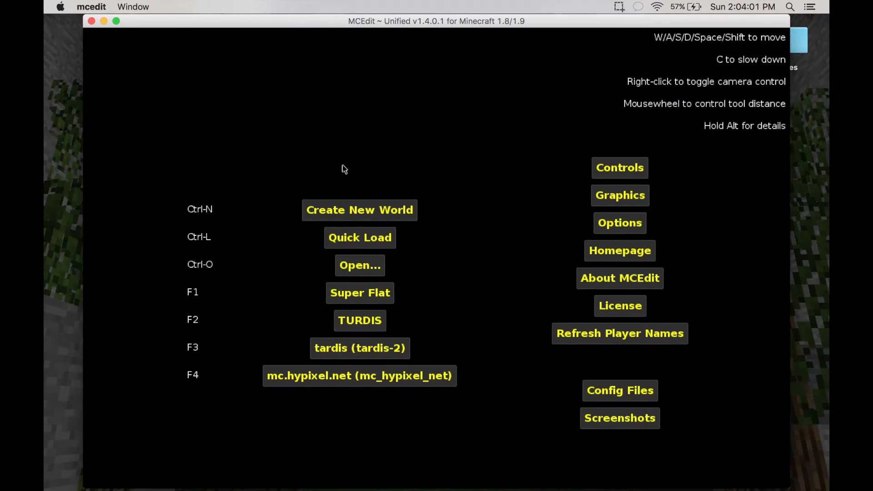
mouse_move(388, 29)
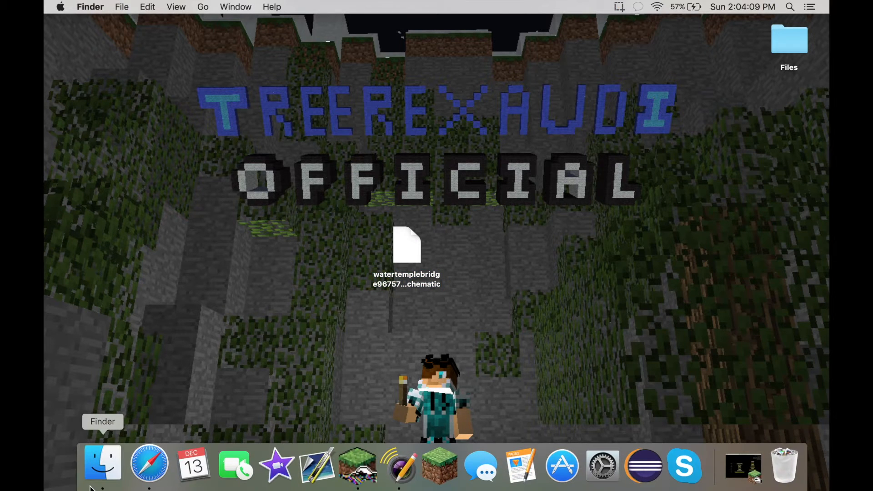
- Navigate a Finder window to the pymclevel folder inside minecraft's Application Support folder
left_click(202, 6)
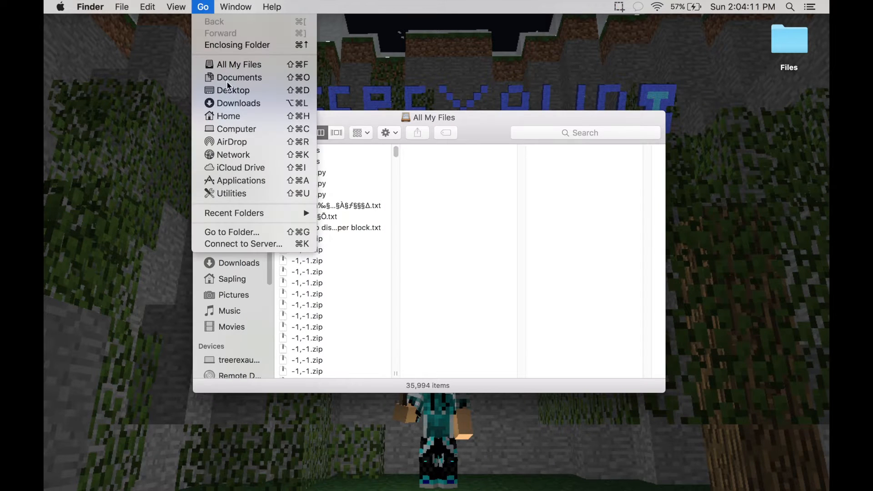
left_click(231, 232)
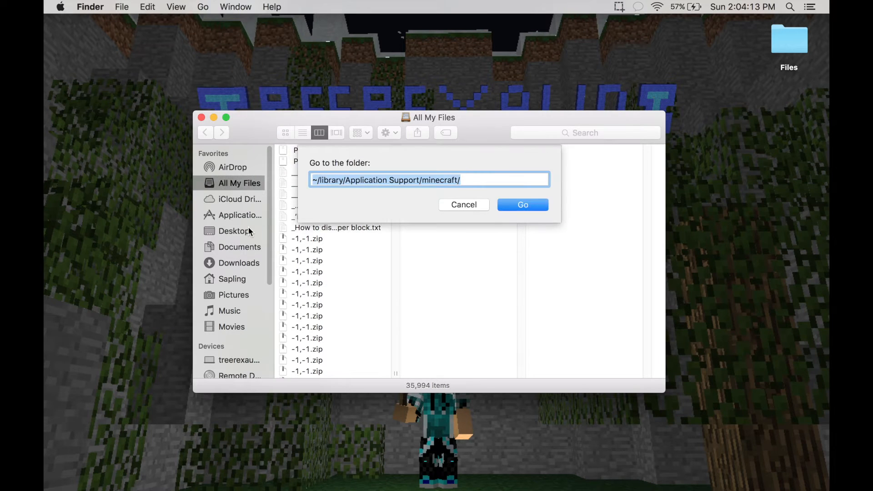
left_click(202, 6)
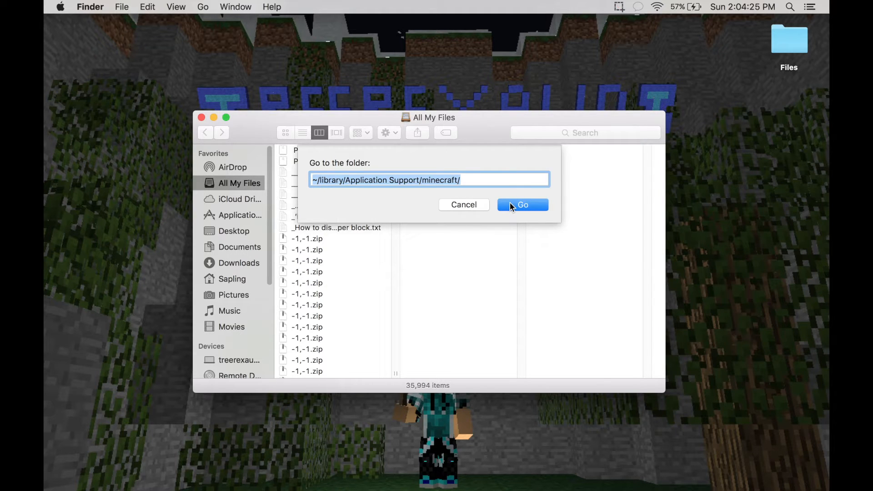
left_click(522, 204)
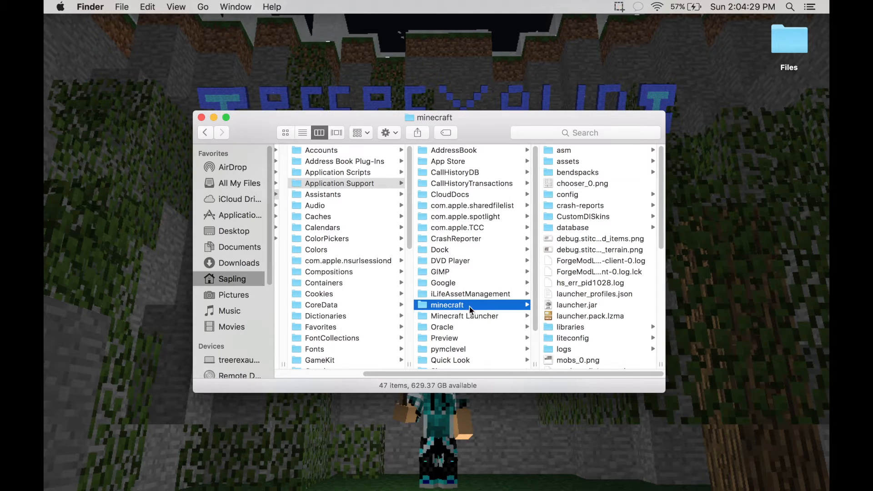
mouse_move(445, 351)
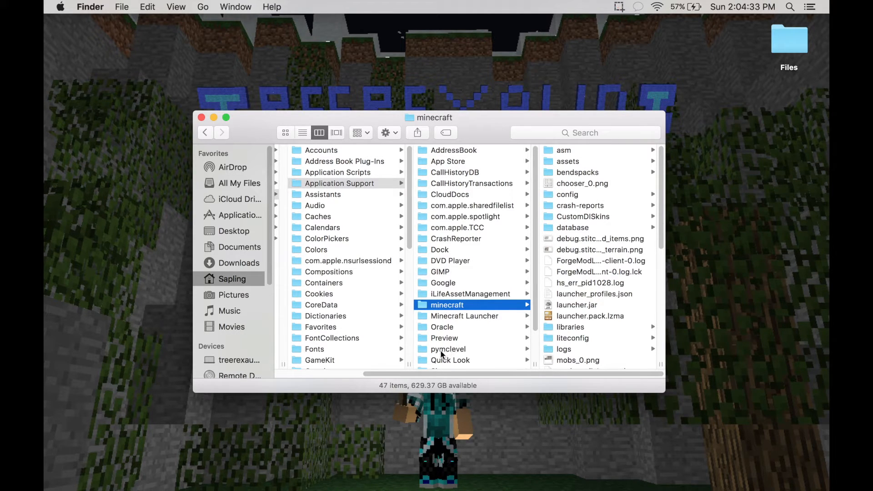
left_click(449, 349)
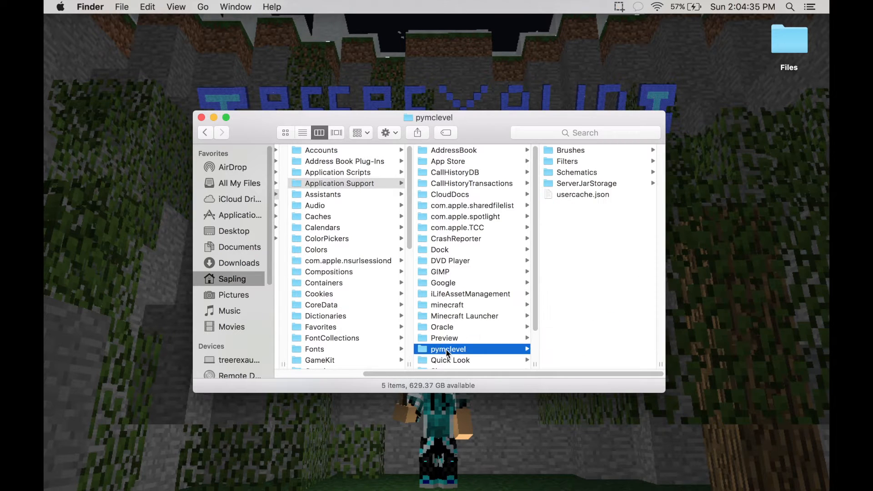
mouse_move(480, 306)
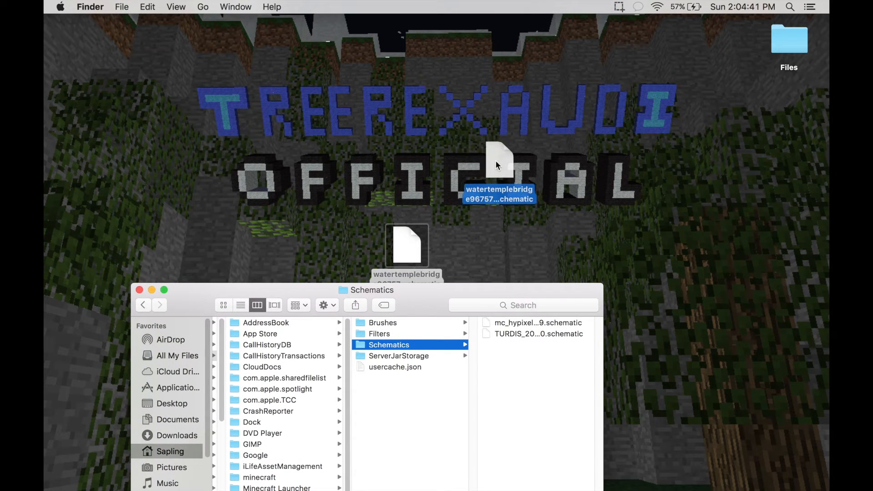
- Move the water temple schematic into the Schematics folder, close Finder and restore MCEdit
left_click_drag(499, 165, 493, 215)
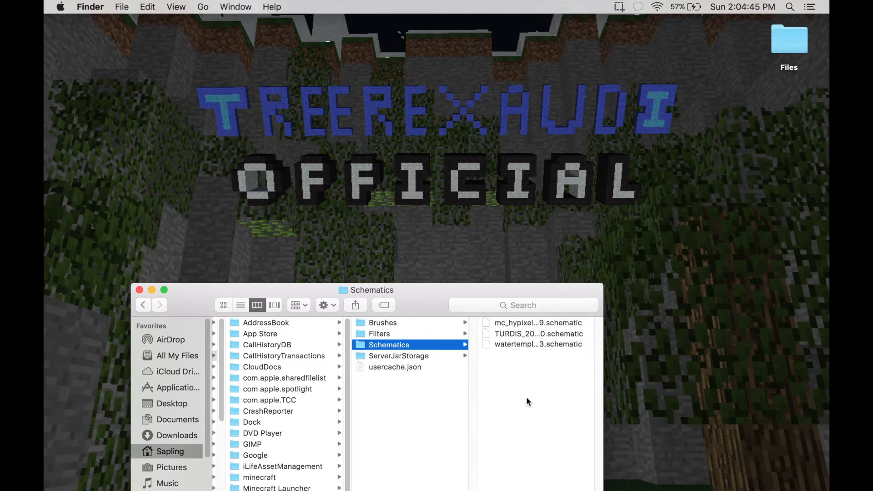
left_click(537, 344)
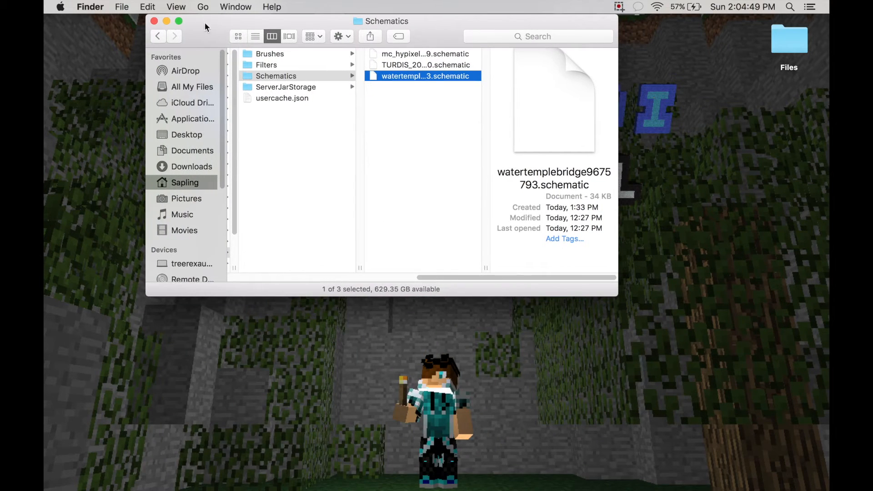
left_click(154, 21)
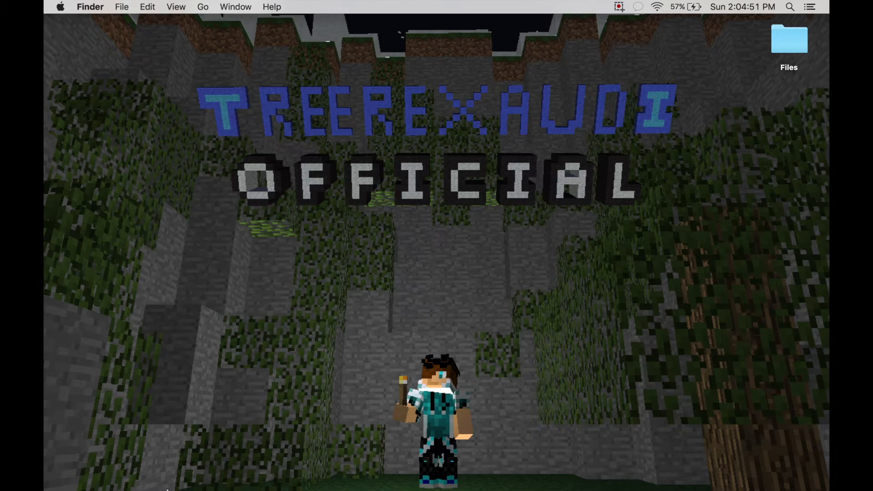
mouse_move(223, 465)
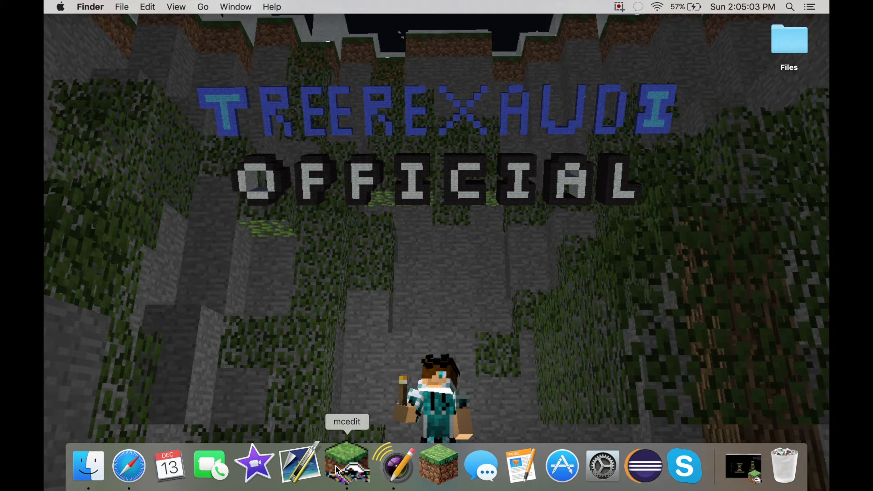
left_click(347, 462)
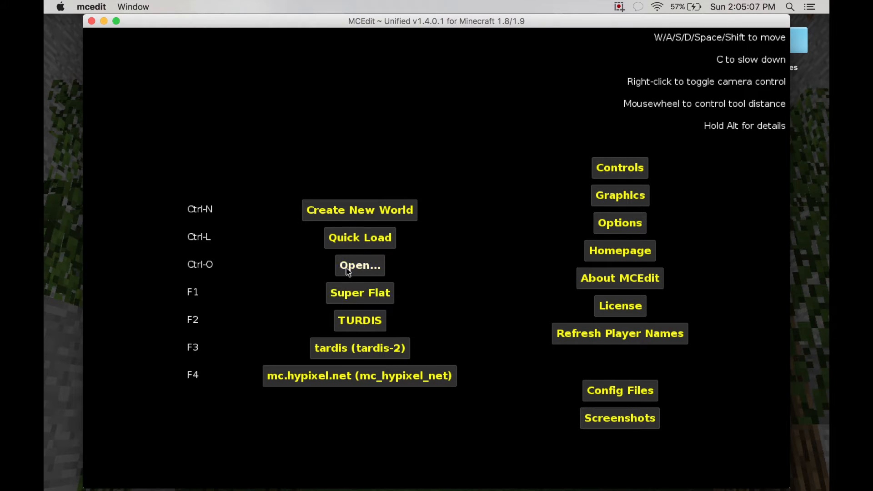
- Load the Super Flat world's level.dat from the Minecraft saves folder for editing
left_click(360, 265)
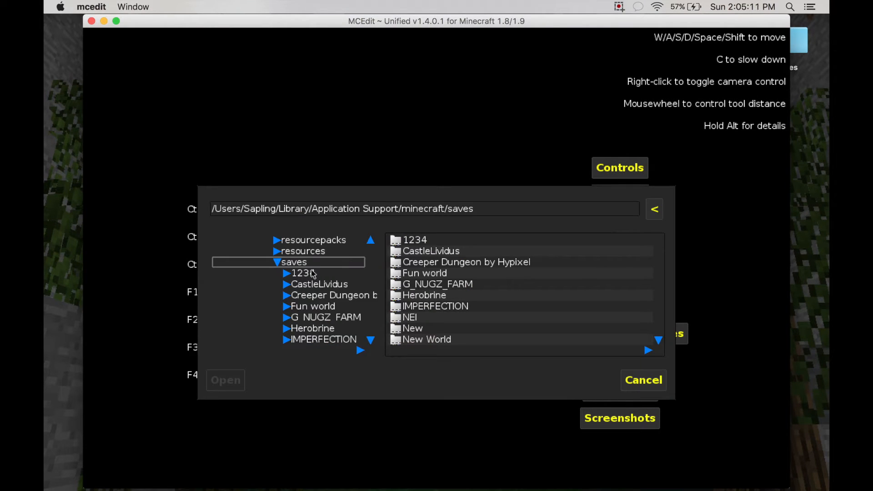
mouse_move(529, 306)
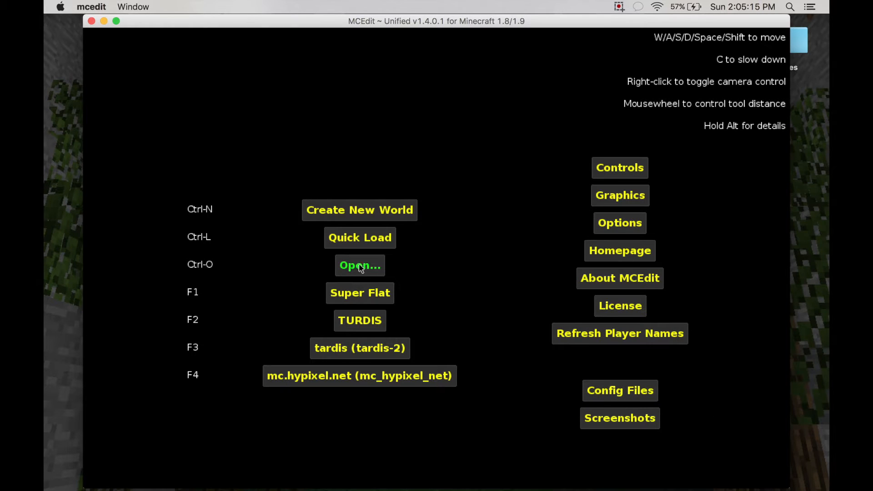
left_click(359, 266)
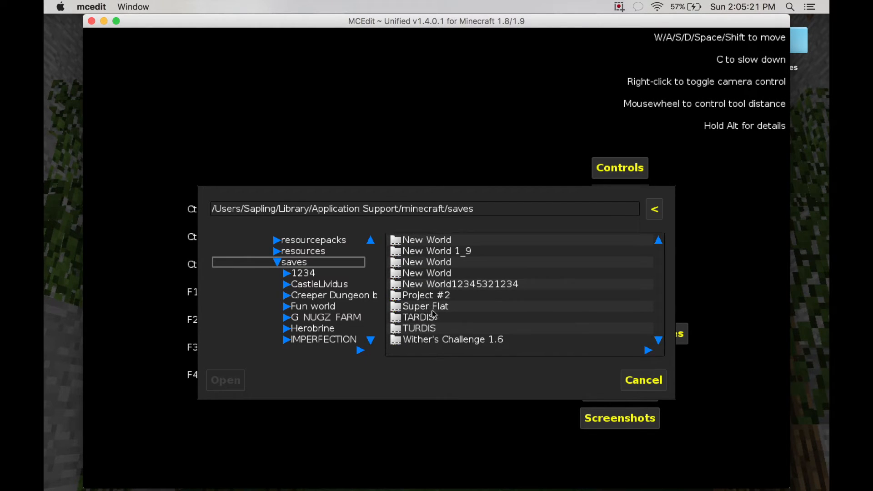
left_click(424, 307)
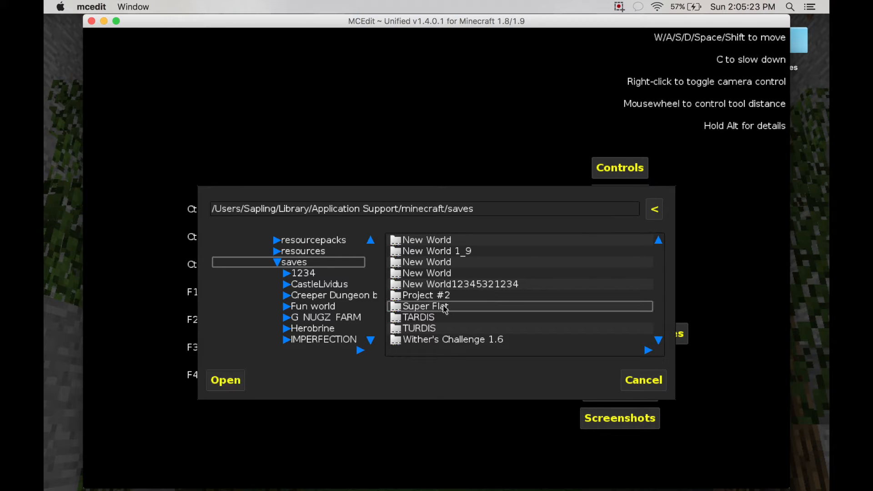
mouse_move(425, 317)
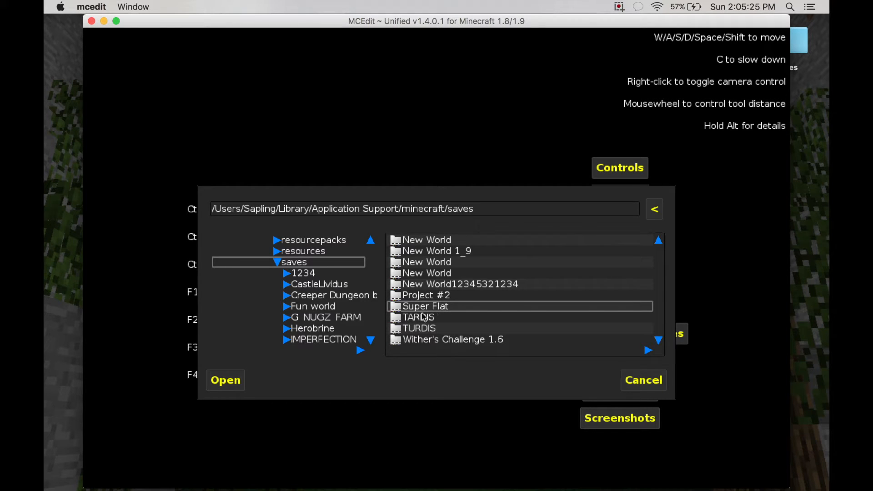
mouse_move(226, 380)
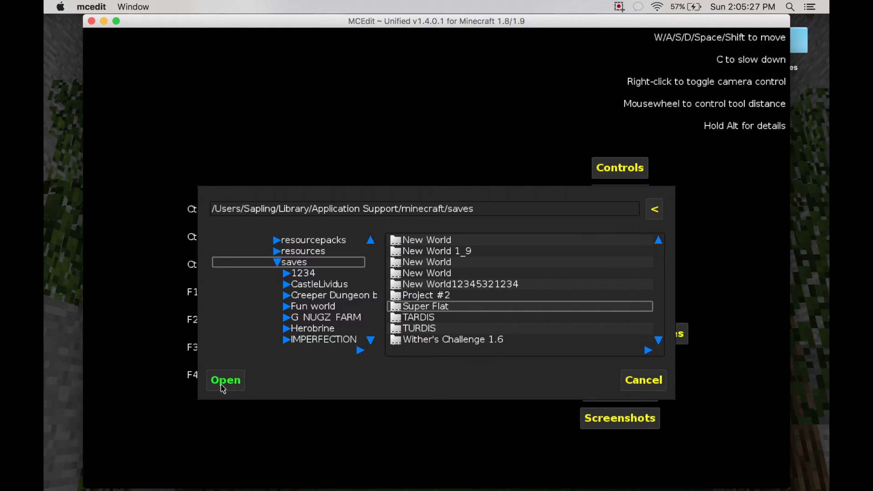
double_click(424, 307)
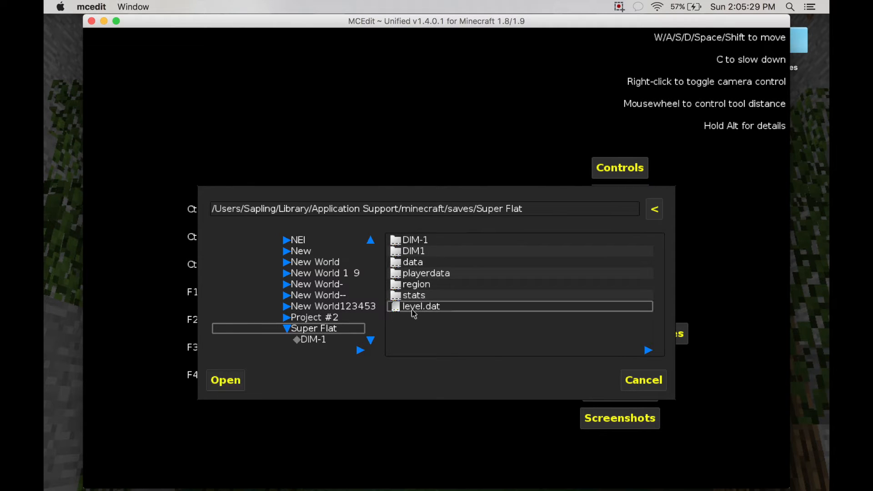
mouse_move(225, 380)
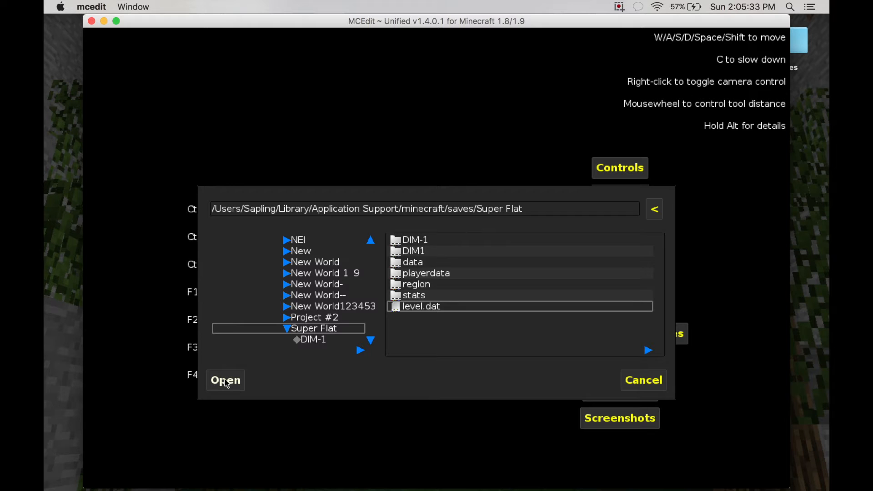
left_click(226, 380)
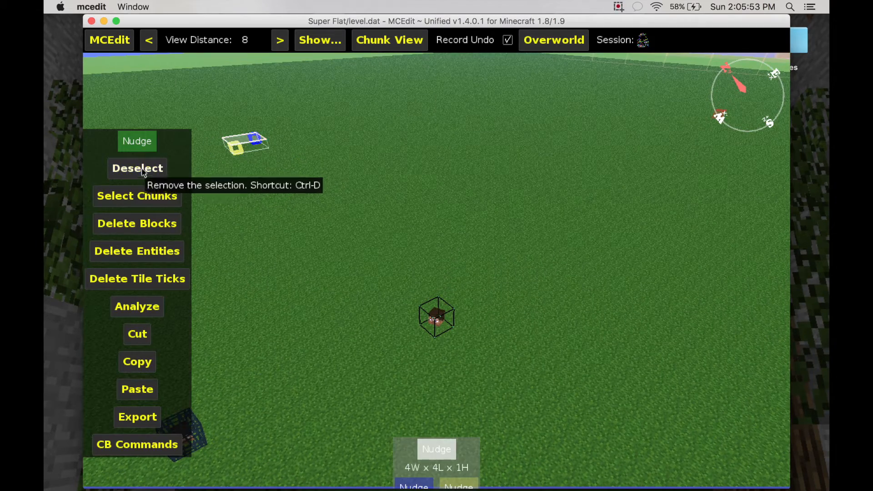
- Clear the existing small selection in the loaded Super Flat world
left_click(137, 167)
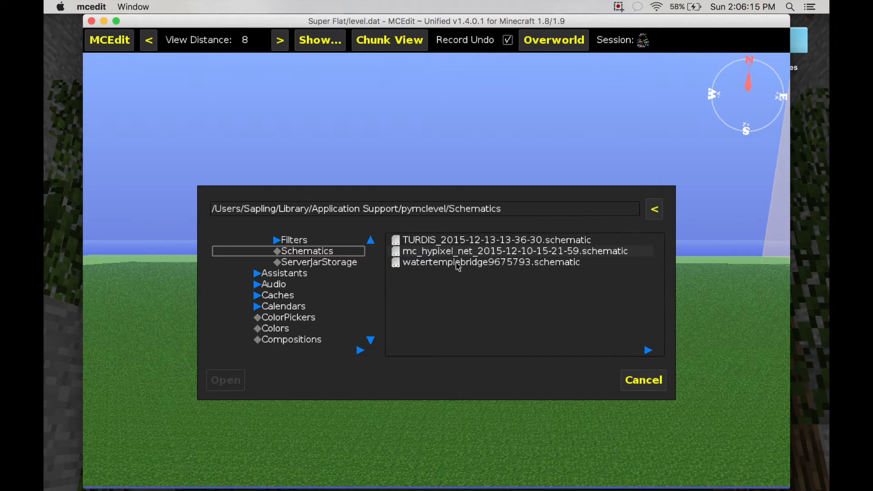
- Import watertemplebridge9675793.schematic from the Schematics folder into the world
left_click(490, 262)
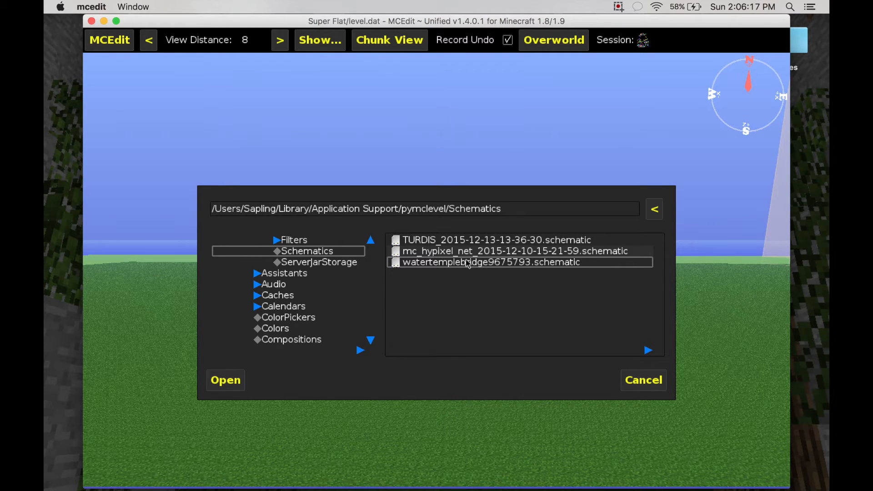
mouse_move(463, 270)
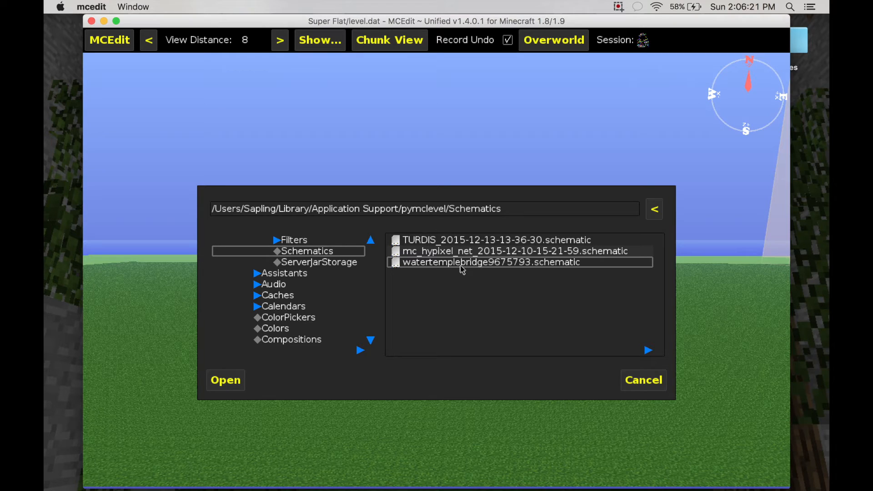
mouse_move(460, 272)
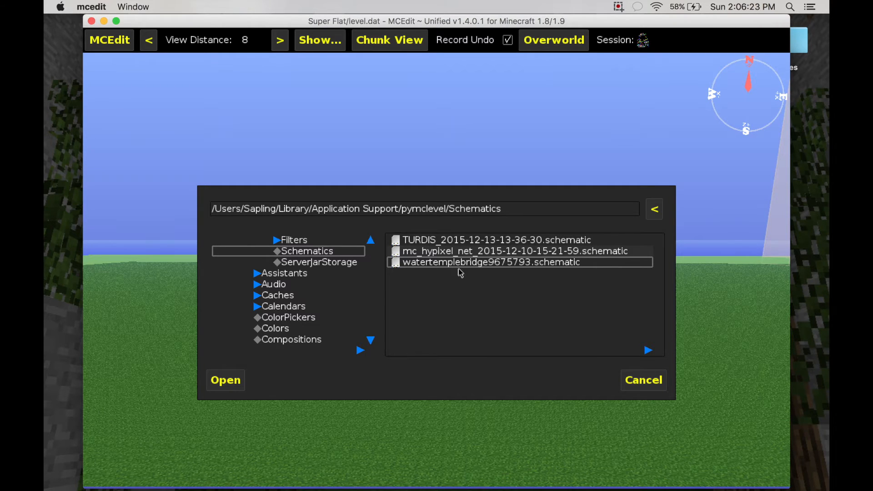
mouse_move(454, 268)
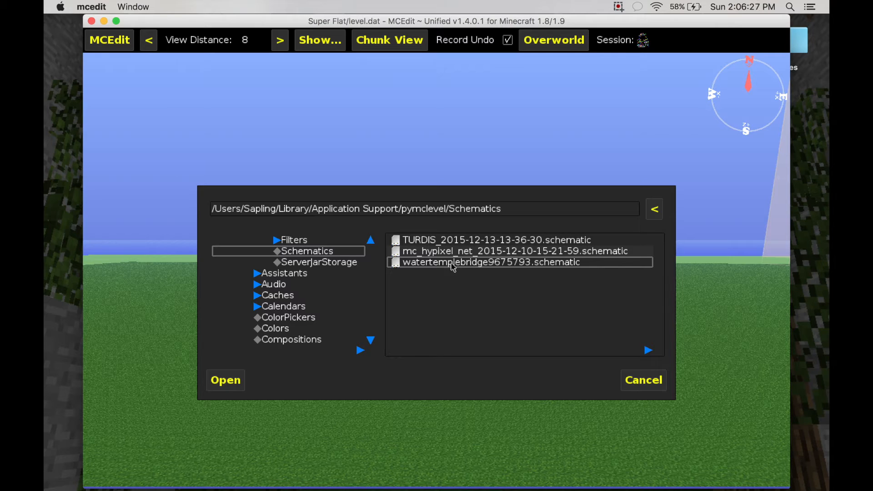
mouse_move(460, 269)
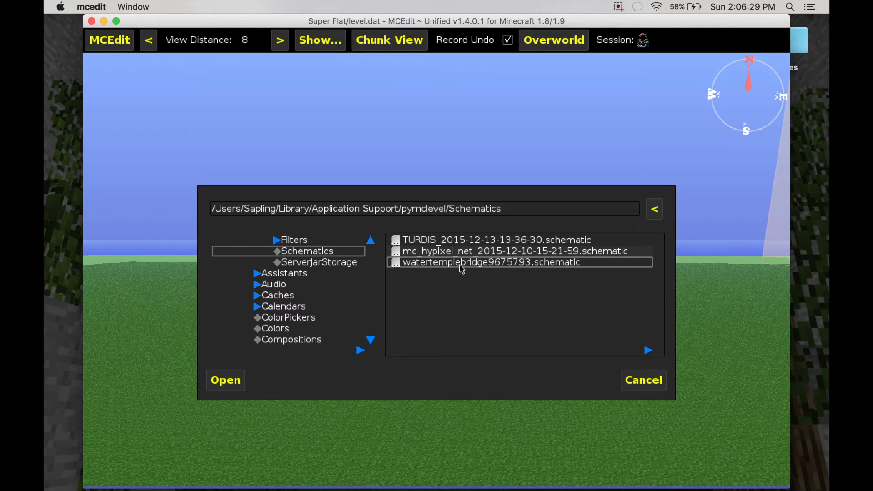
mouse_move(463, 270)
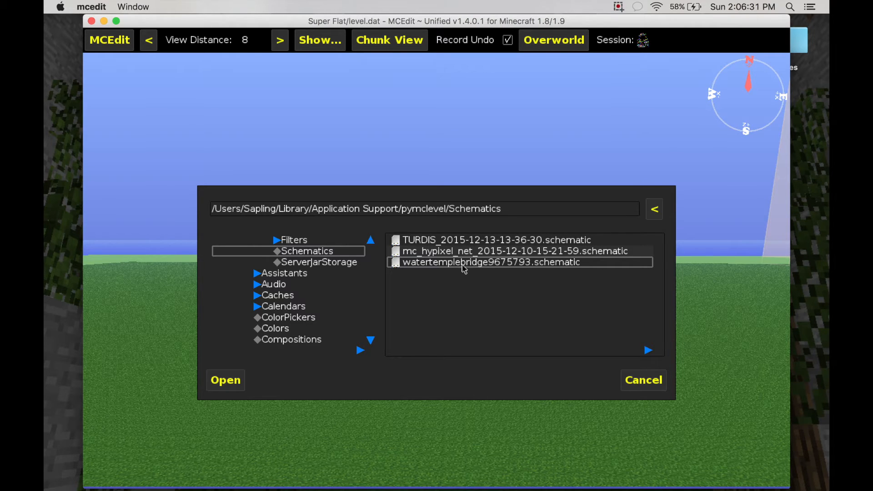
mouse_move(273, 354)
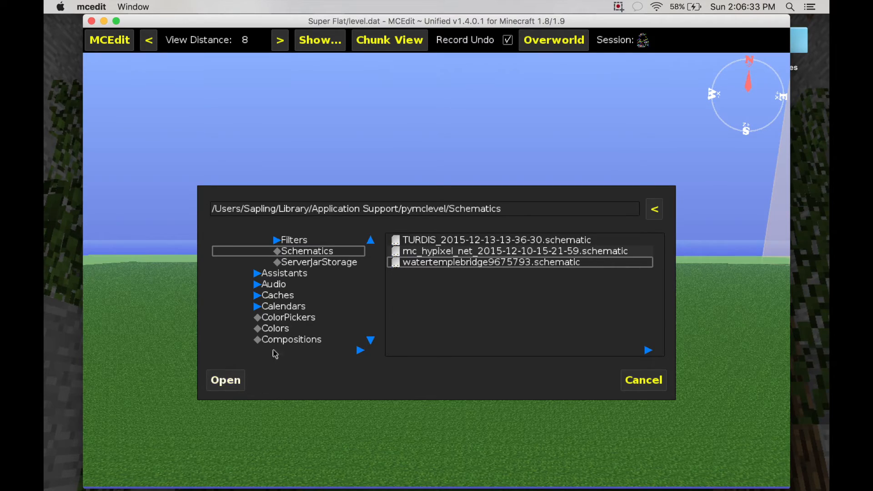
left_click(226, 381)
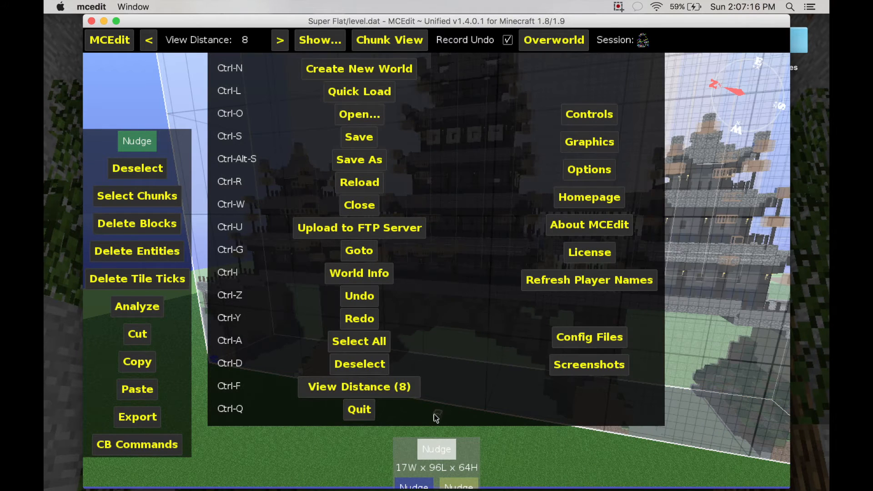
- Quit MCEdit, saving the Super Flat world with the imported bridge
left_click(358, 409)
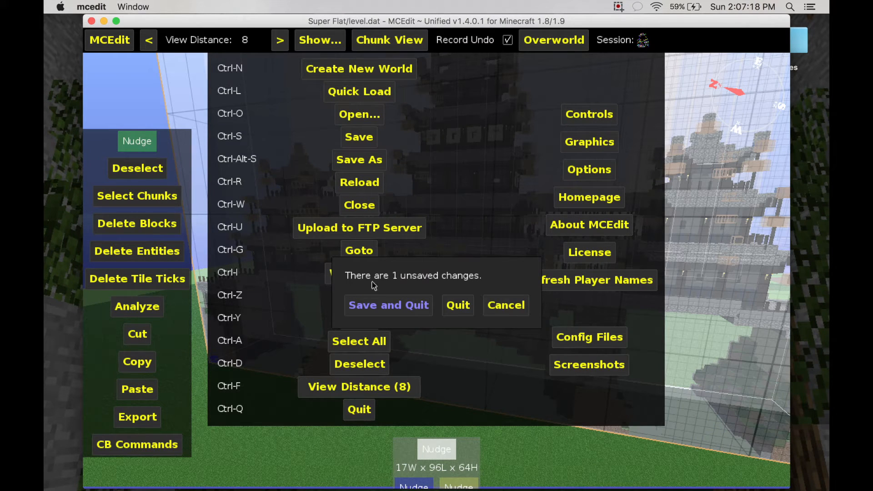
mouse_move(388, 305)
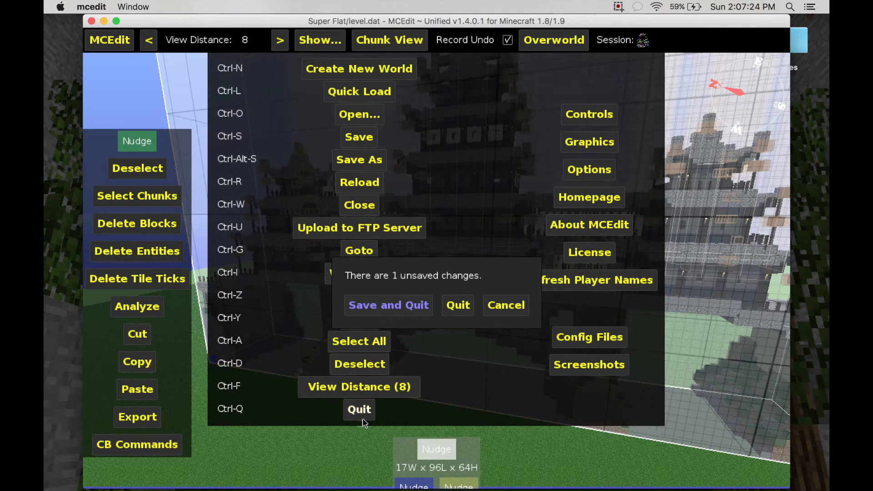
left_click(388, 305)
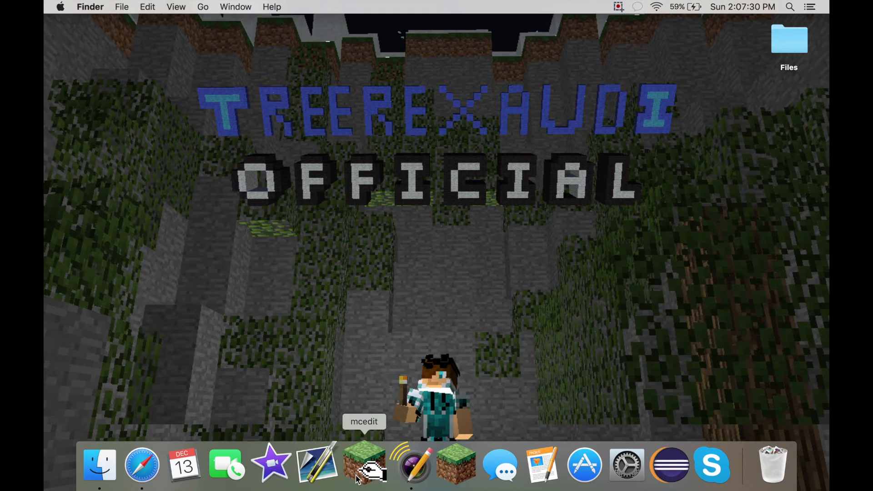
mouse_move(449, 464)
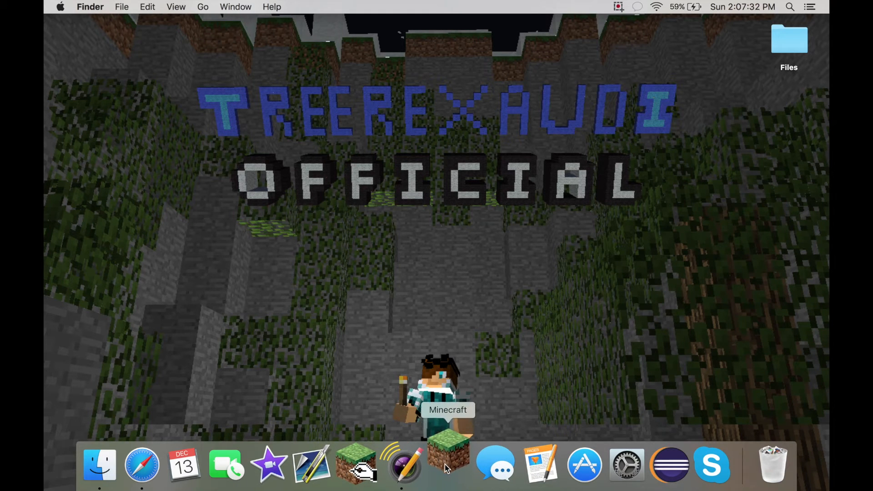
- Launch Minecraft from the Dock and start the game with the current profile
left_click(447, 464)
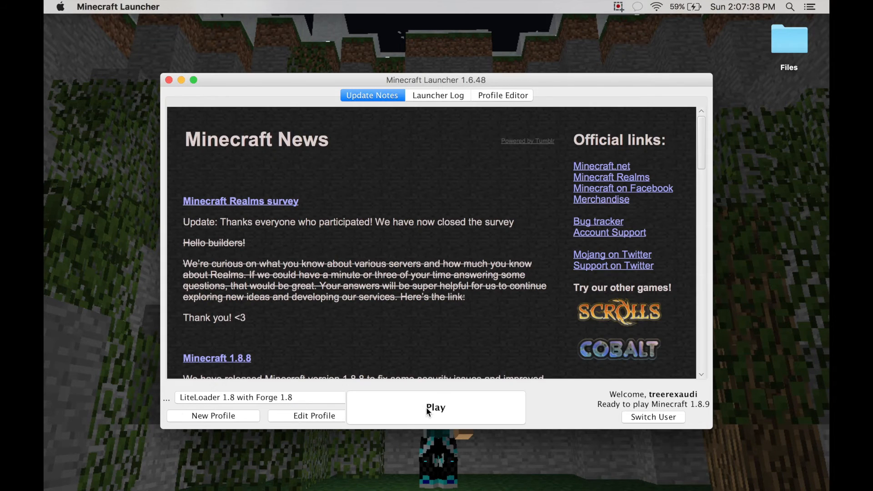
left_click(436, 408)
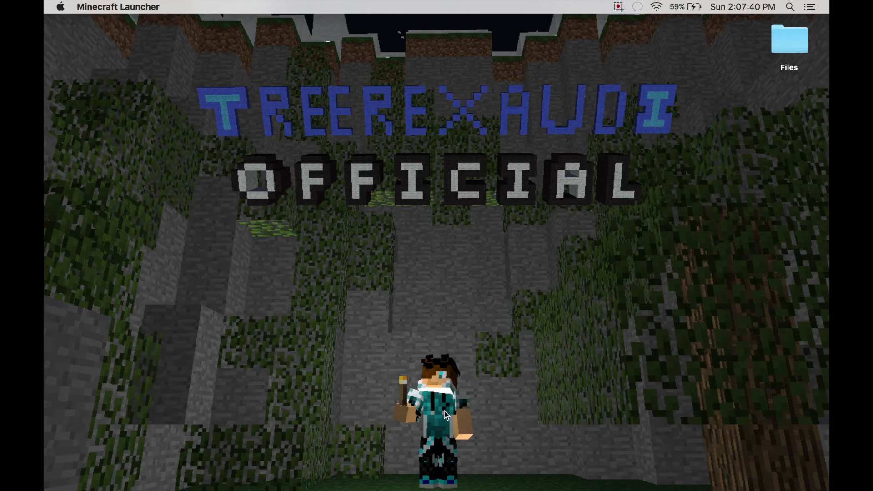
mouse_move(440, 325)
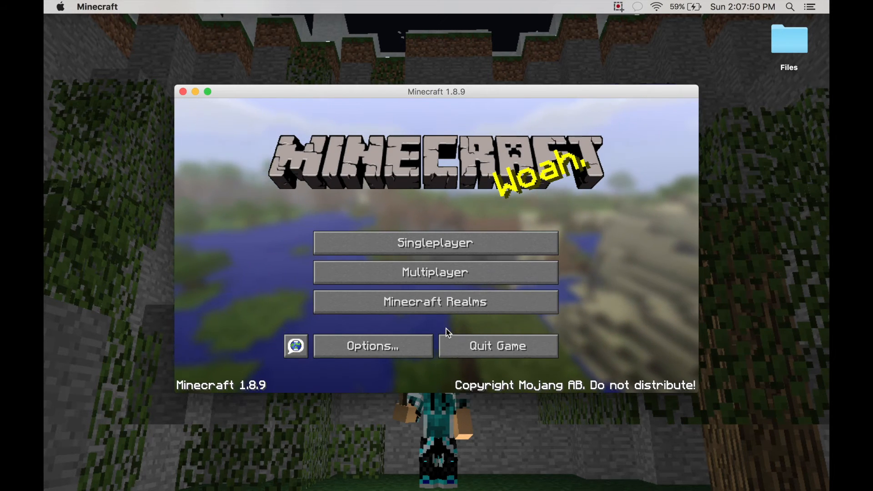
mouse_move(435, 272)
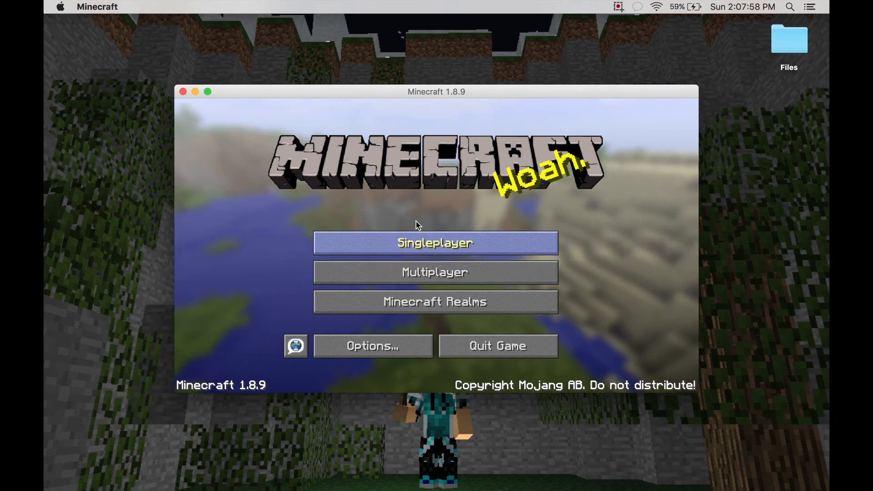
- Launch the Super Flat world from the Minecraft singleplayer world list
left_click(435, 243)
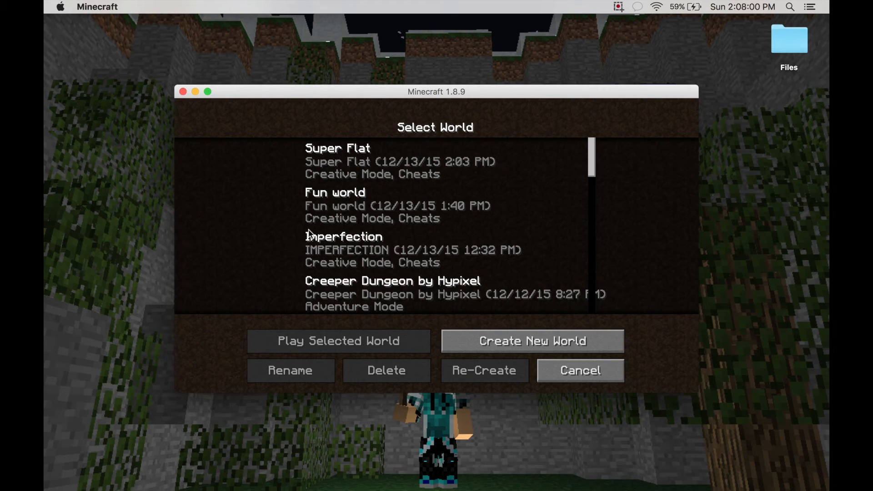
left_click(339, 341)
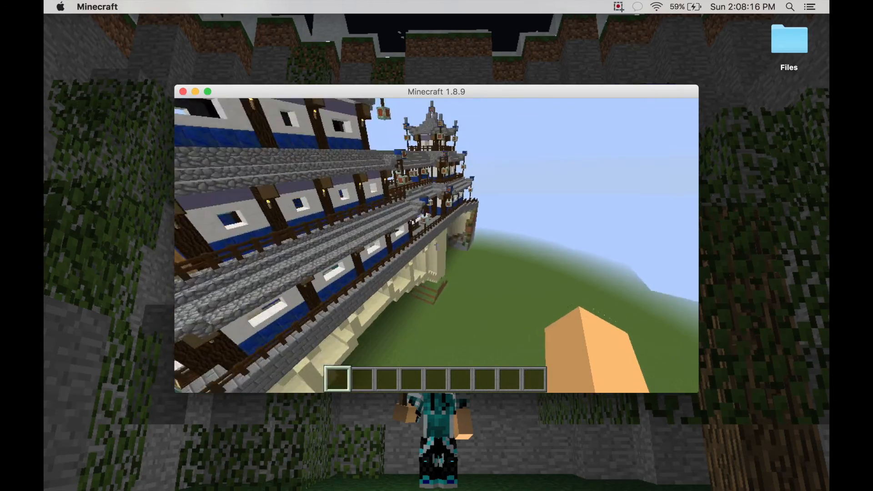
mouse_move(435, 245)
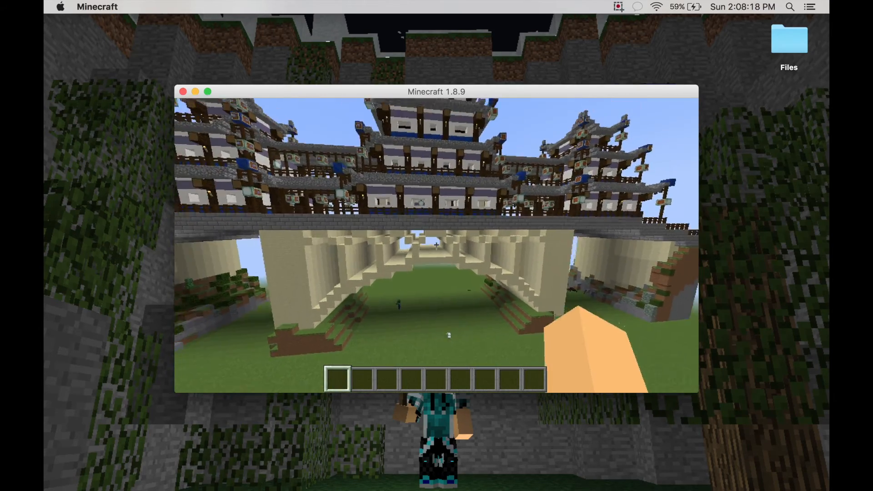